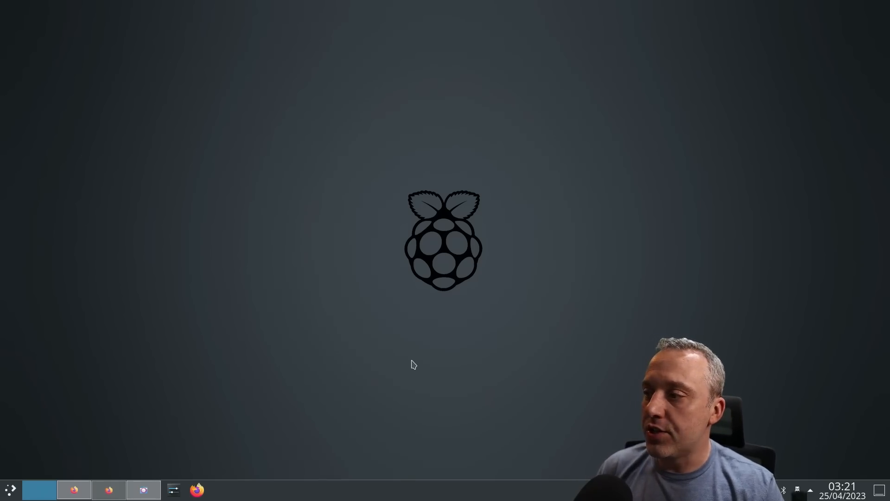
pyautogui.moveTo(167, 471)
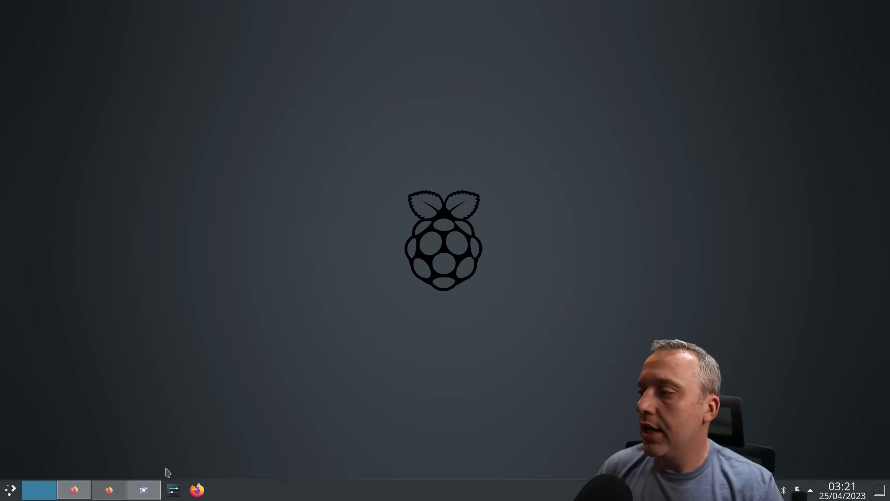
# Step: Open the KDE Plasma application launcher from the taskbar
pyautogui.click(10, 490)
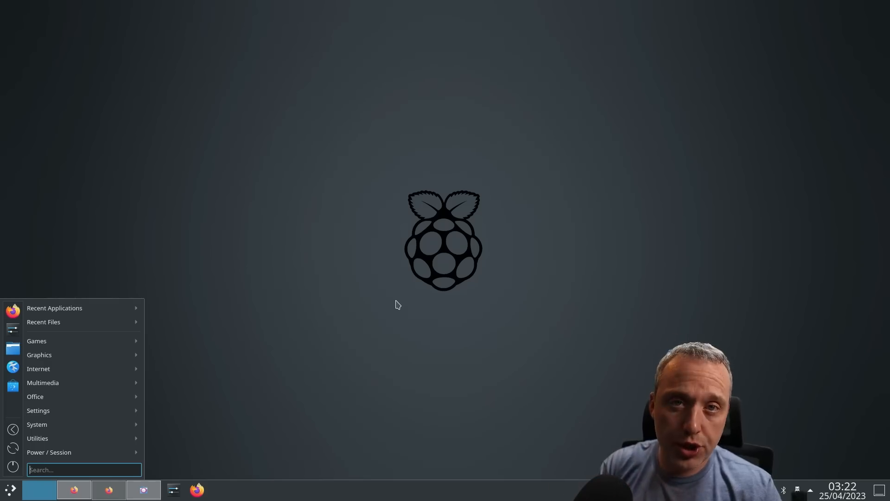
pyautogui.moveTo(398, 301)
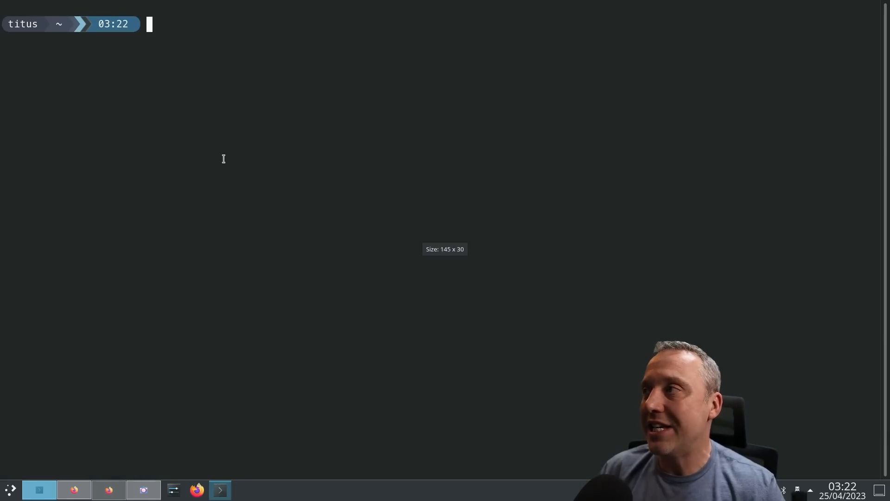
pyautogui.moveTo(264, 134)
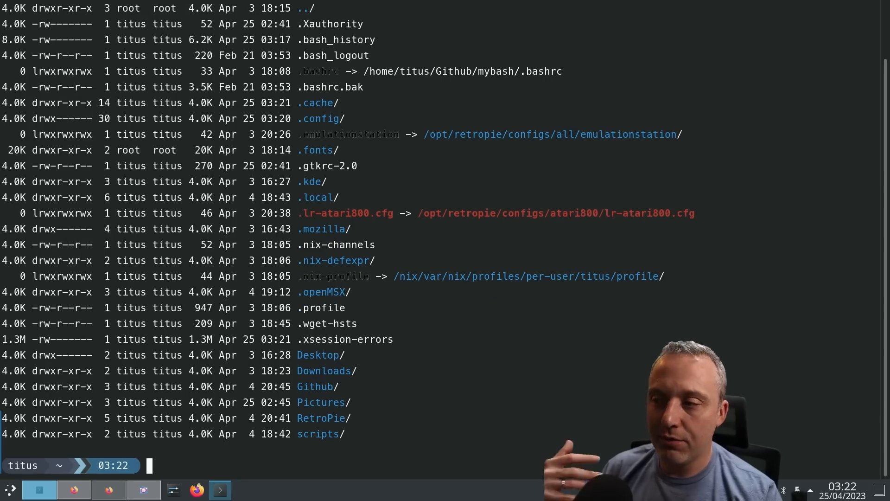
# Step: Start typing 'cat .bashrc' in Konsole after listing the home folder's hidden dotfiles
pyautogui.write('cat .b')
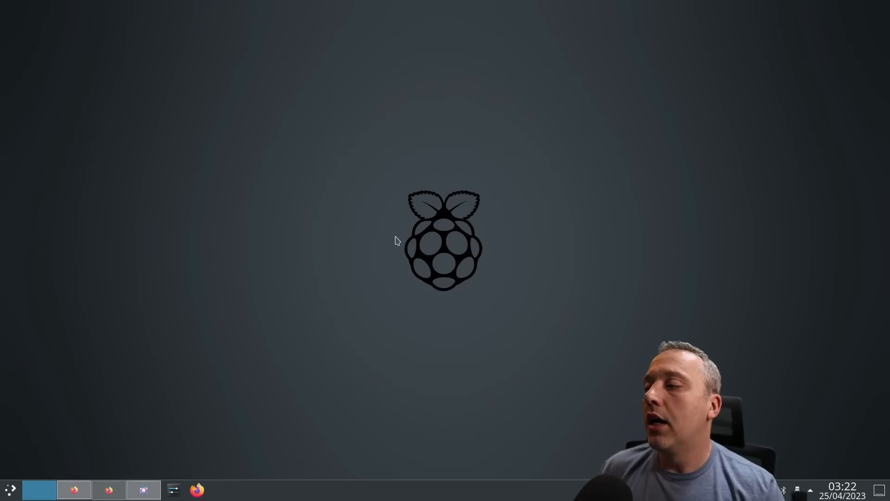
# Step: Bring Firefox forward and scroll the TitusPi 3.0 article down to the screenshot table
pyautogui.click(196, 489)
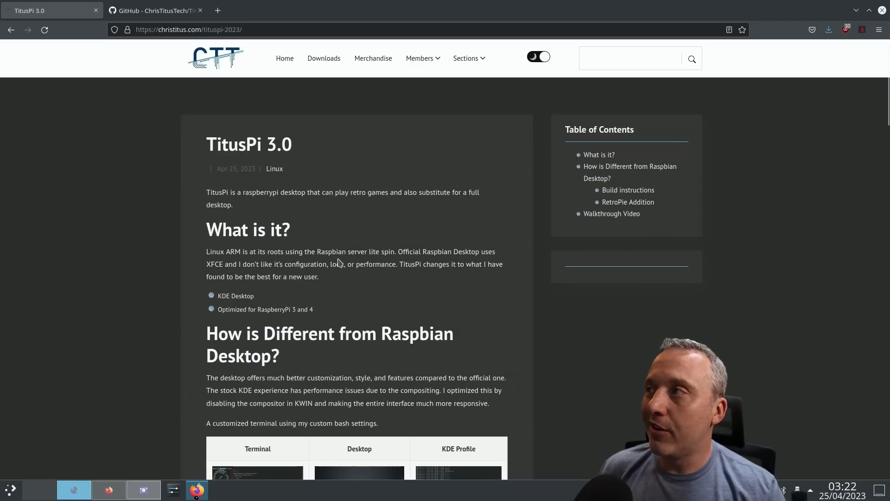
pyautogui.moveTo(336, 260)
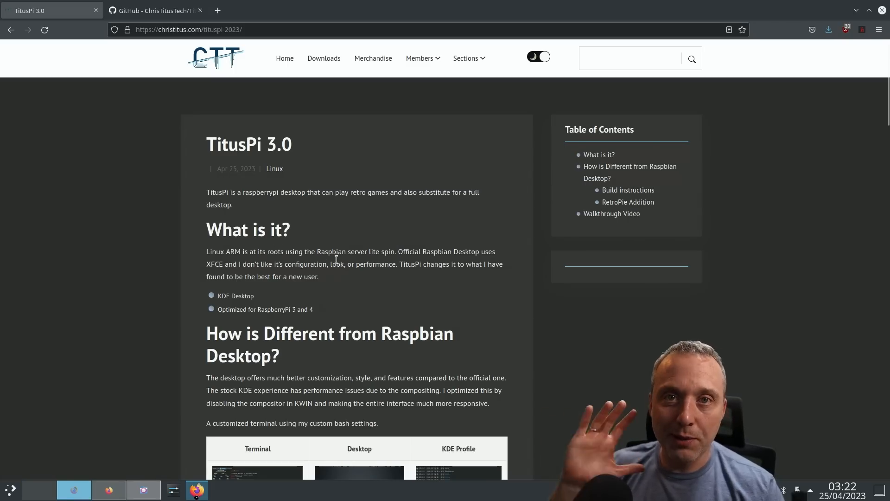
pyautogui.moveTo(300, 230)
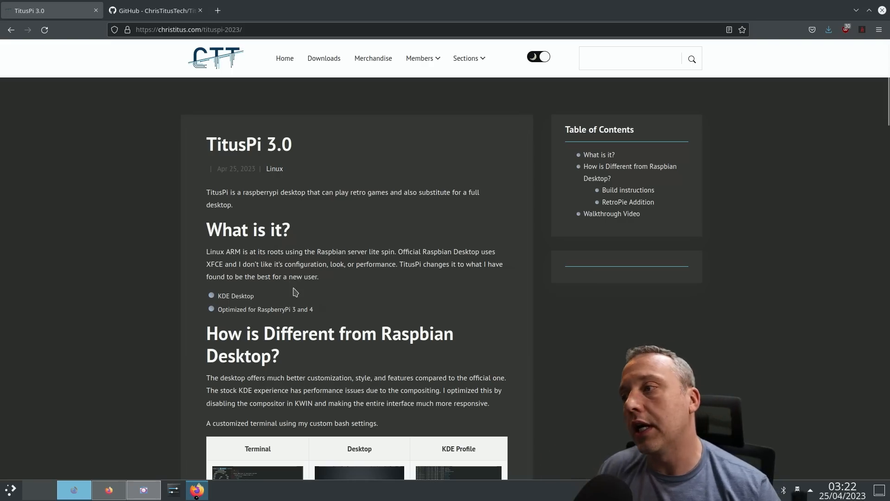
pyautogui.scroll(-3)
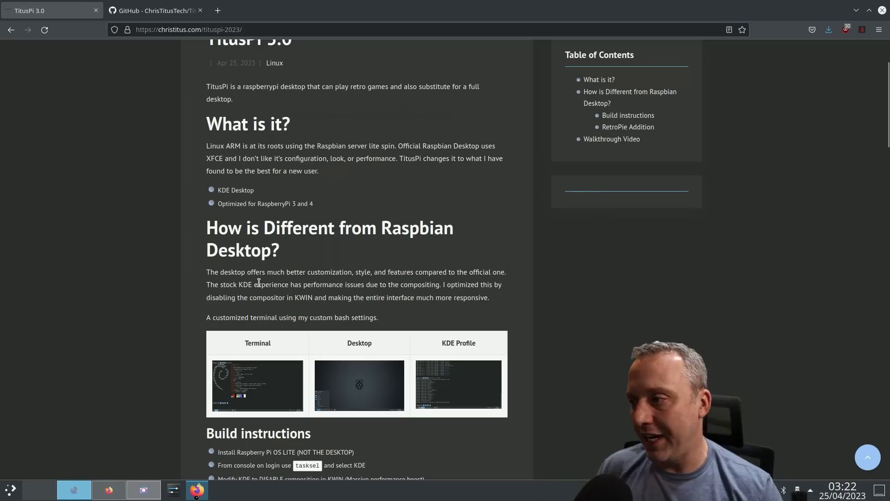
pyautogui.moveTo(254, 275)
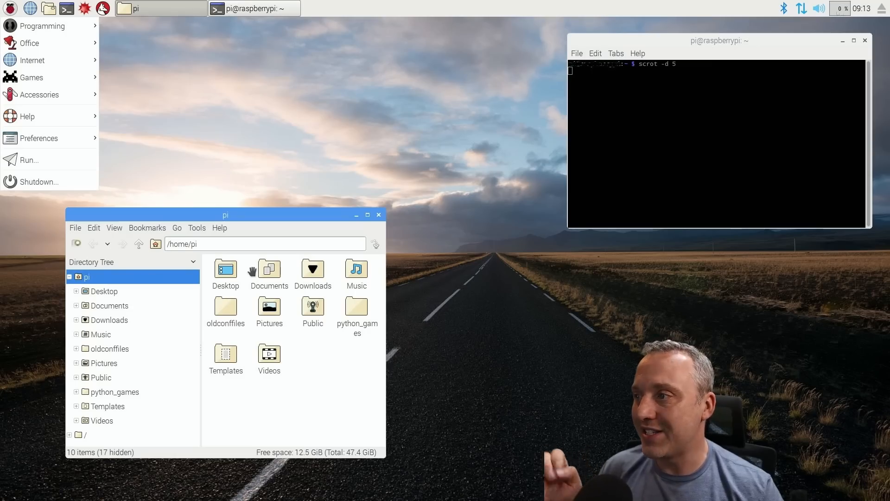
pyautogui.moveTo(524, 165)
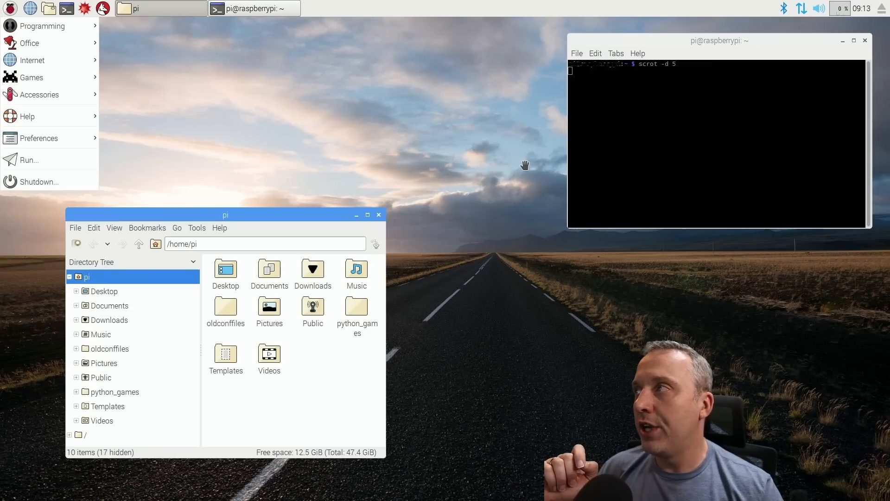
pyautogui.moveTo(498, 161)
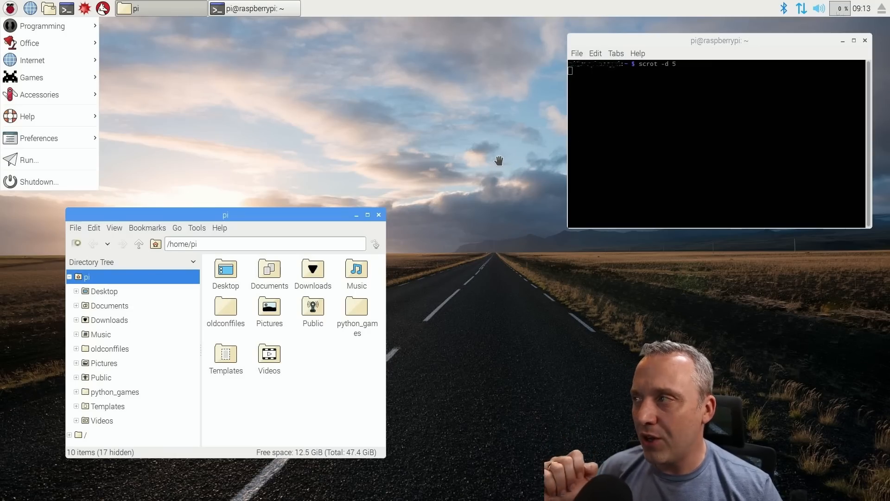
pyautogui.moveTo(460, 174)
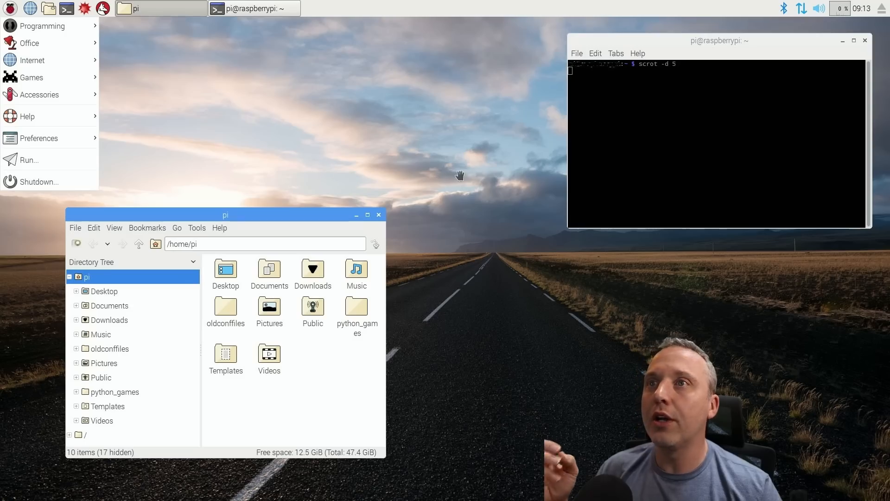
pyautogui.moveTo(484, 175)
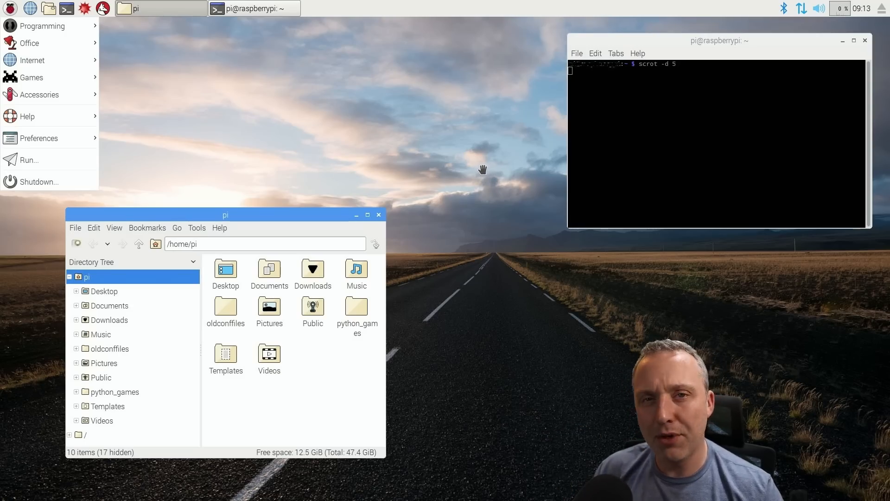
# Step: Open the KDE launcher over the stock Raspberry Pi OS screenshot for comparison
pyautogui.click(8, 489)
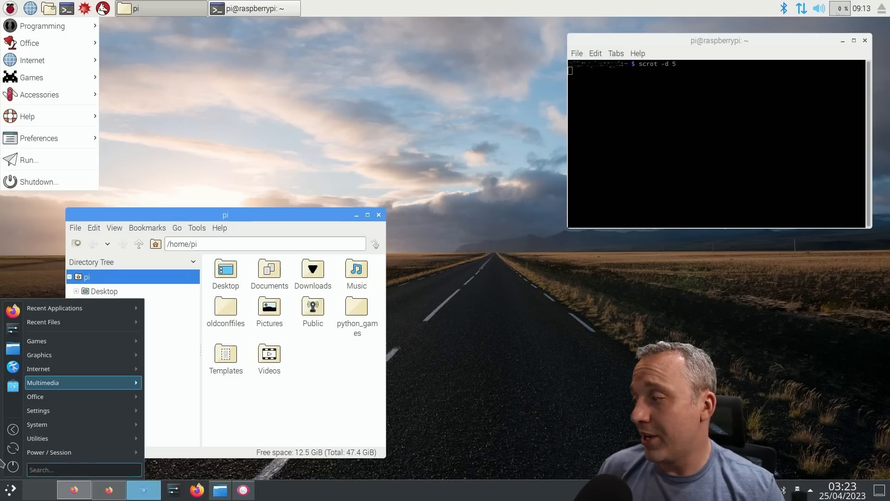
pyautogui.moveTo(37, 424)
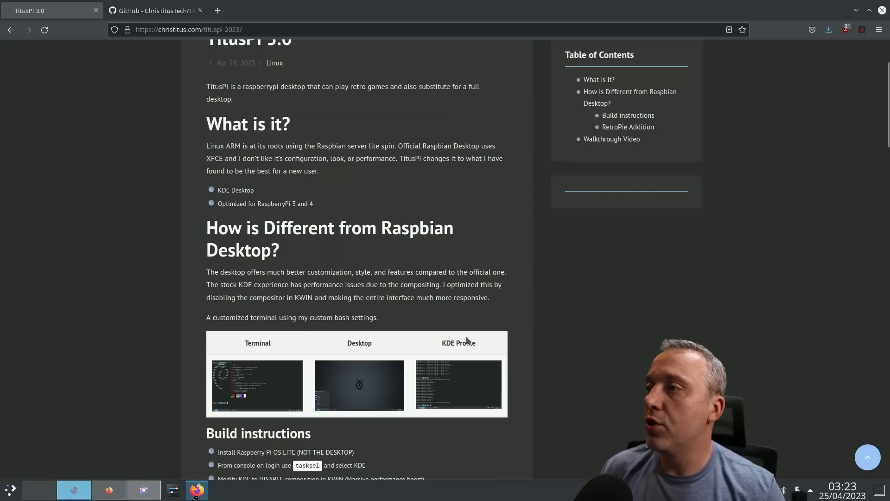
# Step: Scroll the TitusPi article to the Build instructions and config.txt settings
pyautogui.scroll(-3)
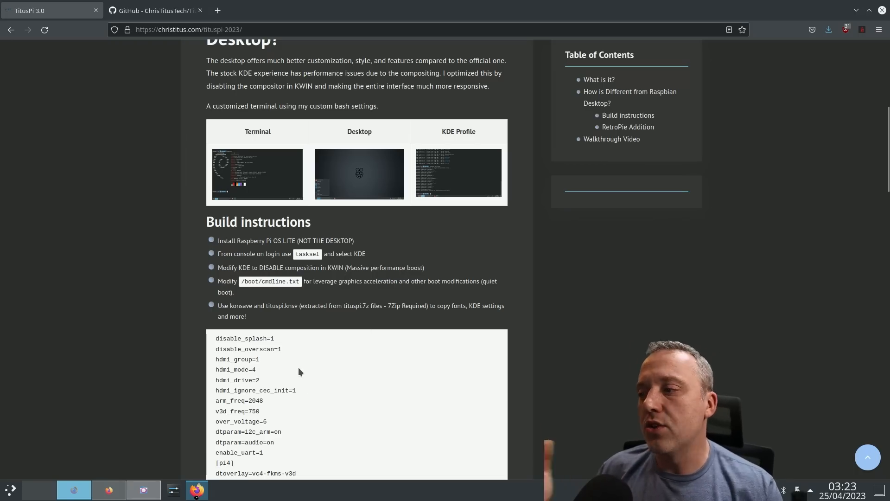
pyautogui.moveTo(312, 382)
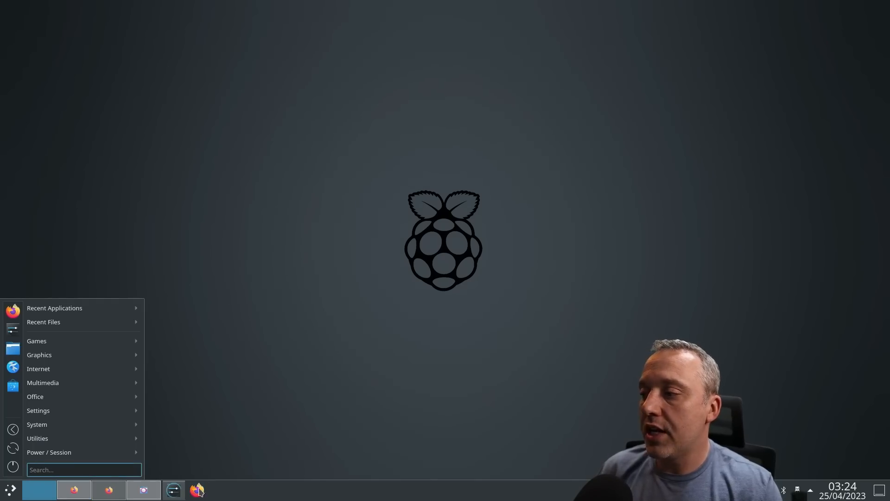
pyautogui.moveTo(173, 489)
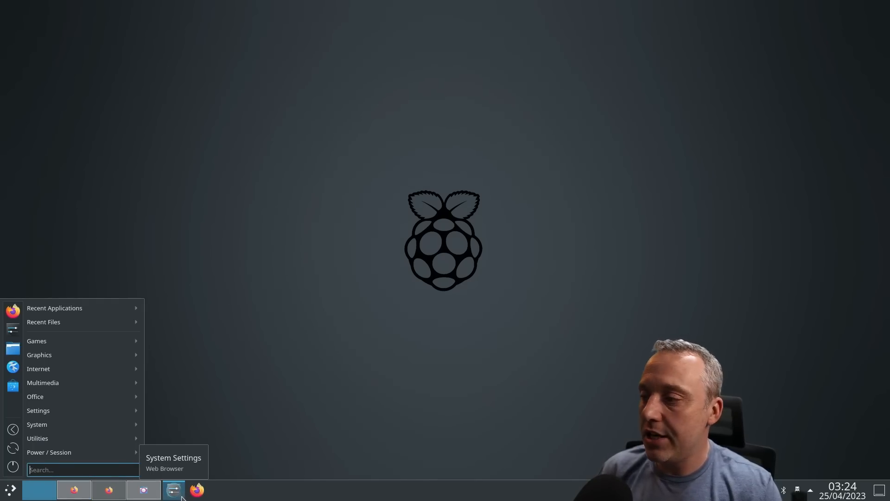
# Step: Launch System Settings from the taskbar, showing Window Behaviour's Click to focus policy
pyautogui.click(173, 490)
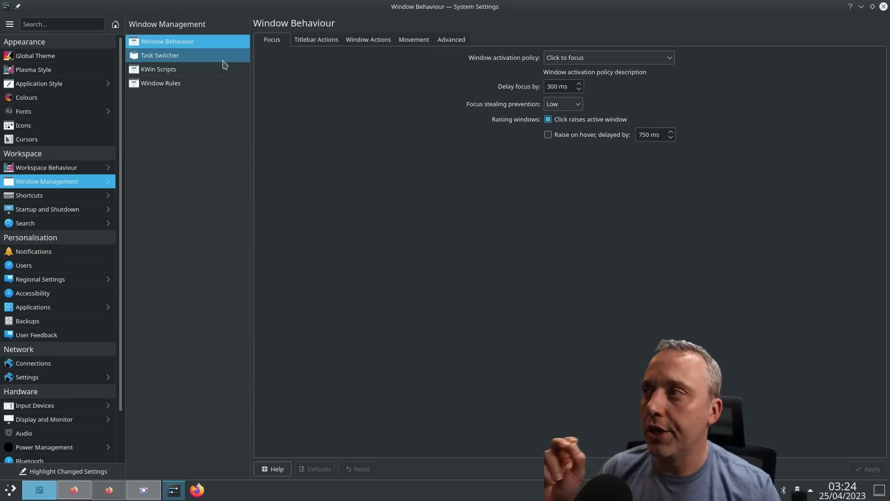
pyautogui.moveTo(194, 175)
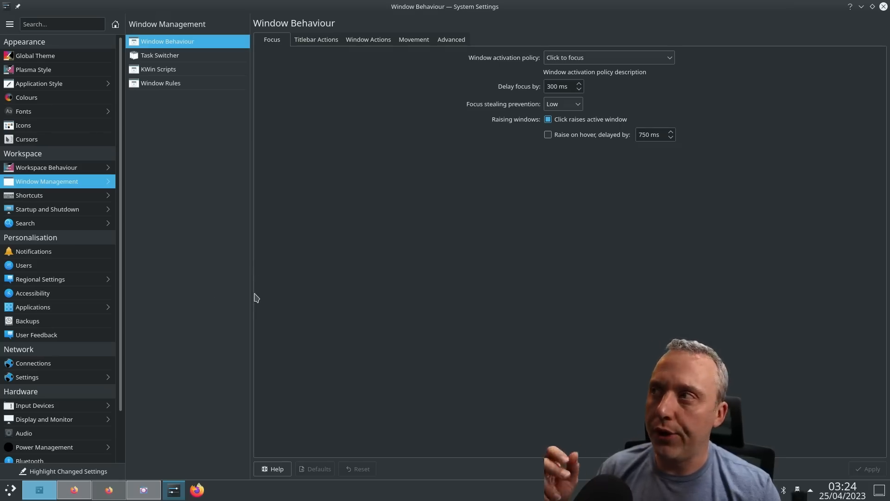
pyautogui.moveTo(54, 181)
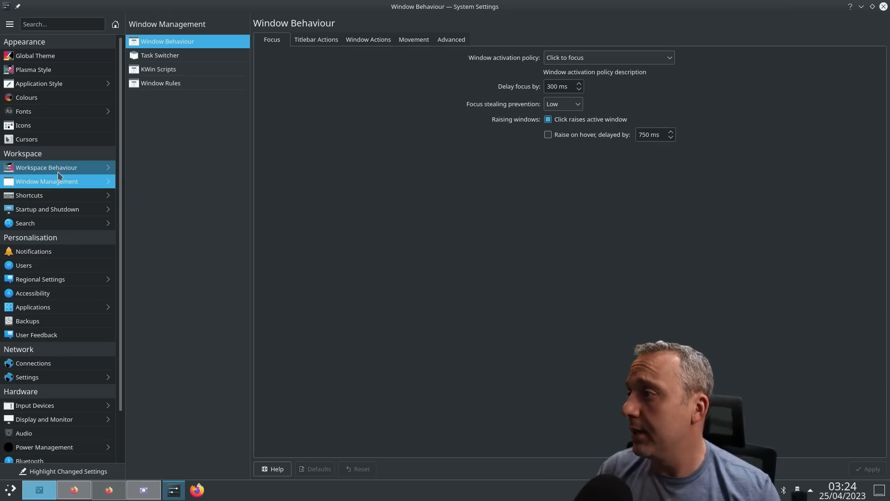
# Step: Open Startup and Shutdown > Splash Screen and preview Breeze beside the MatrixCode theme
pyautogui.click(47, 209)
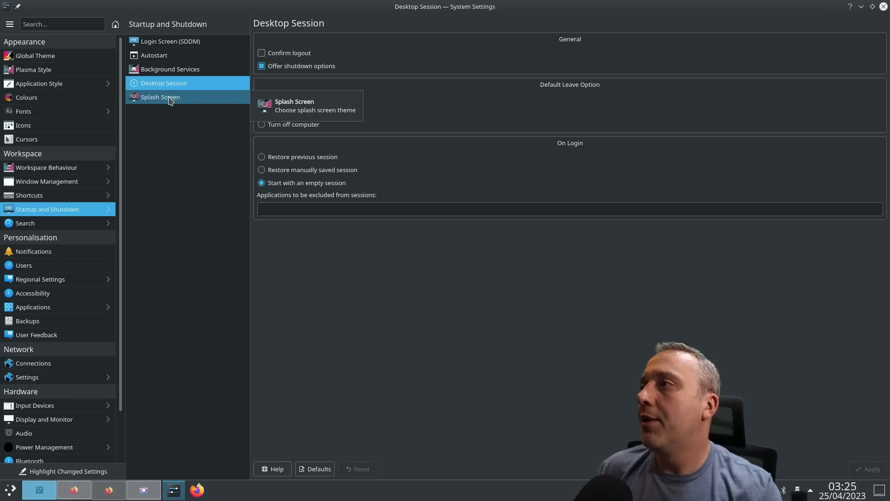
pyautogui.click(160, 97)
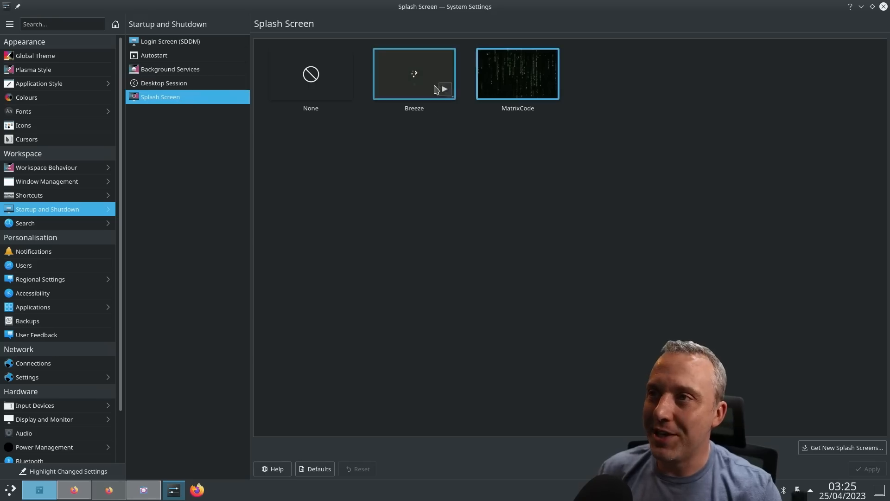
pyautogui.click(516, 73)
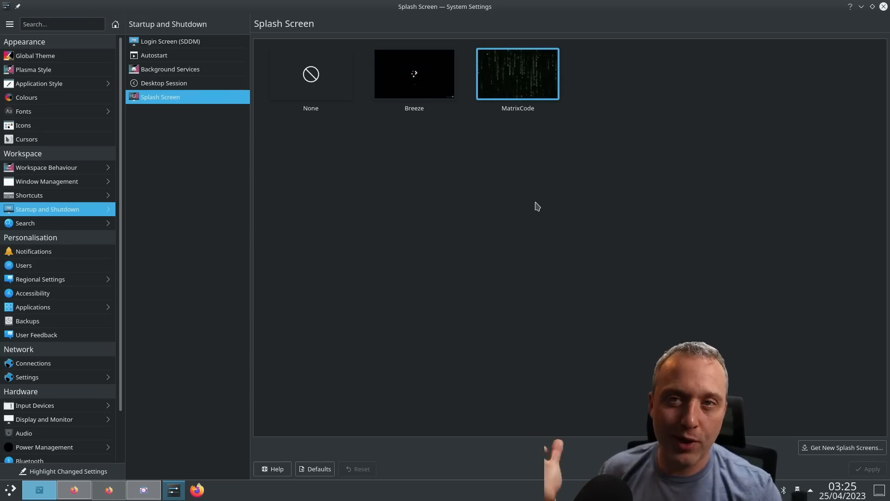
pyautogui.moveTo(491, 218)
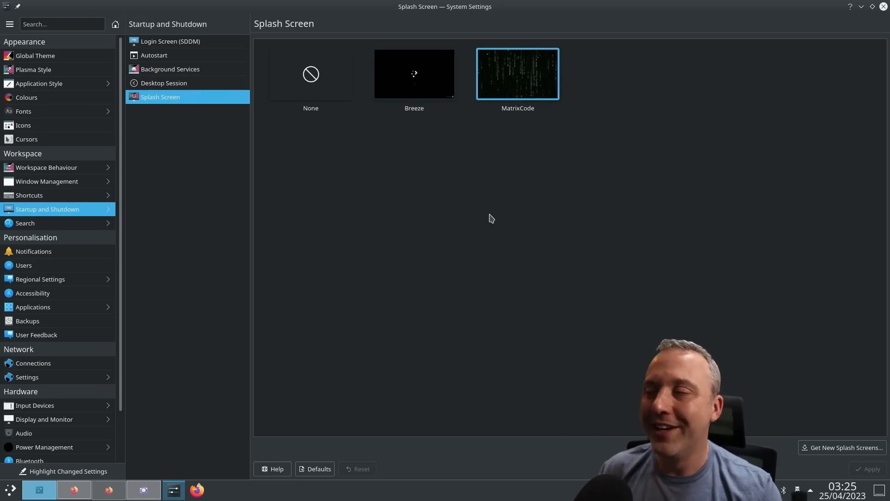
pyautogui.moveTo(223, 265)
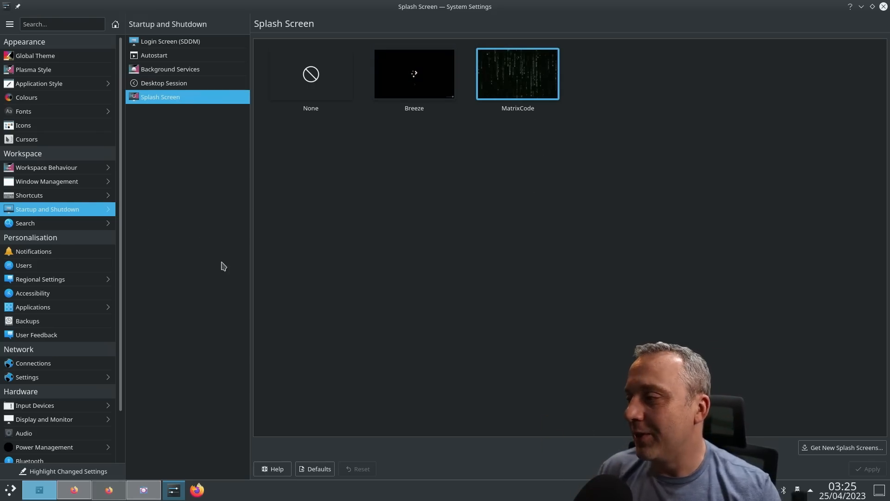
pyautogui.moveTo(284, 320)
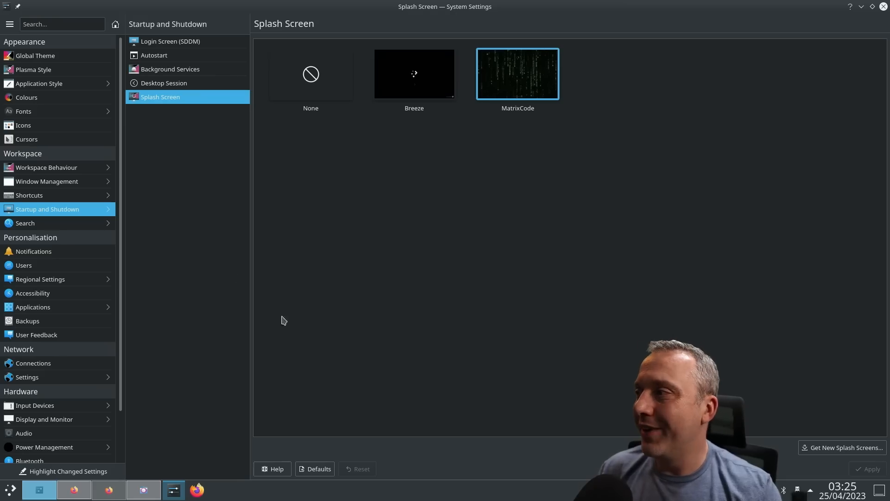
pyautogui.moveTo(334, 291)
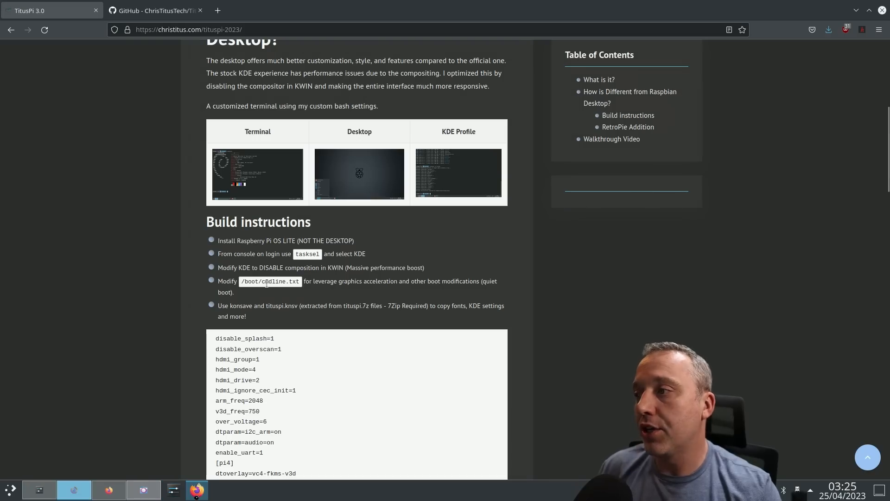
# Step: Open the Prayag2/konsave GitHub page in a new tab and scroll to its Usage commands
pyautogui.click(230, 306)
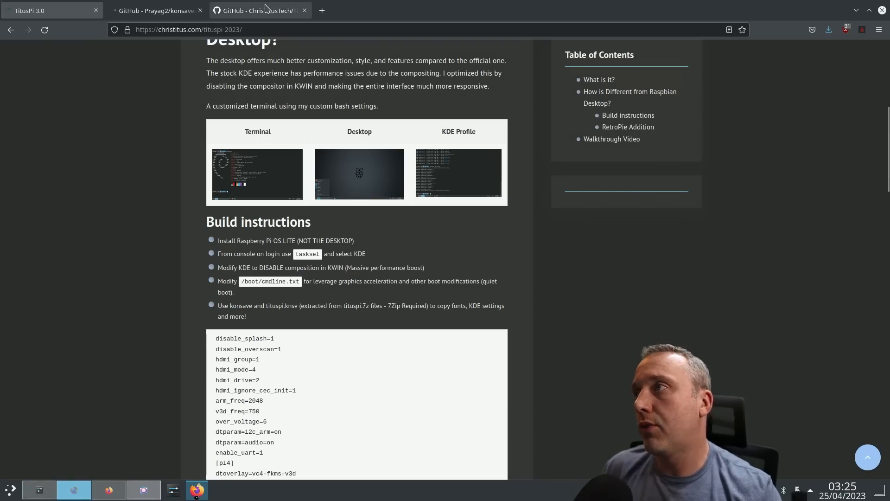
pyautogui.click(258, 10)
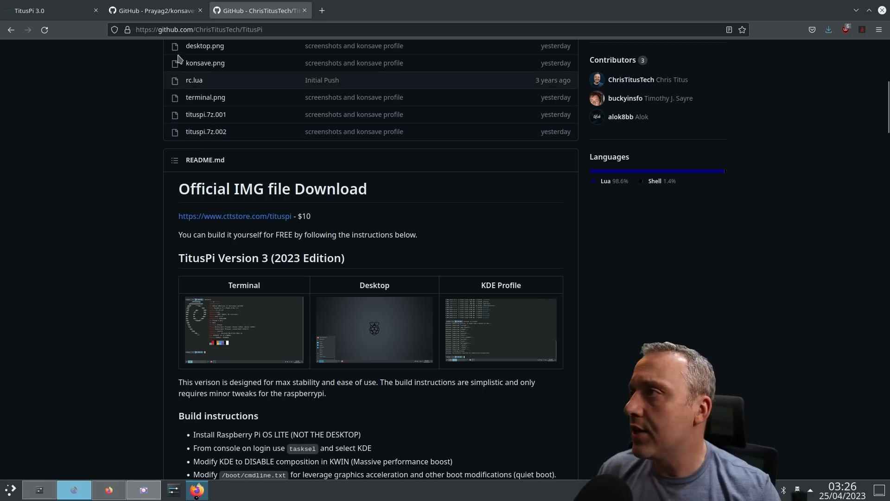
pyautogui.click(155, 10)
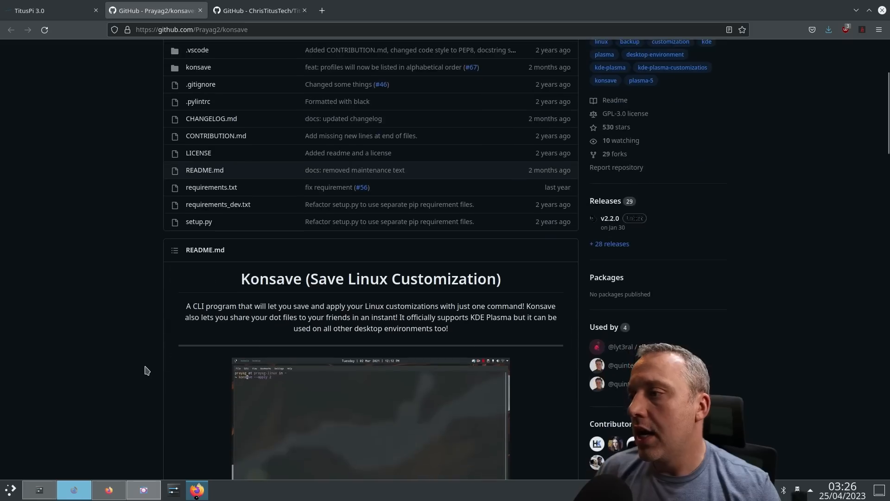
pyautogui.scroll(-3)
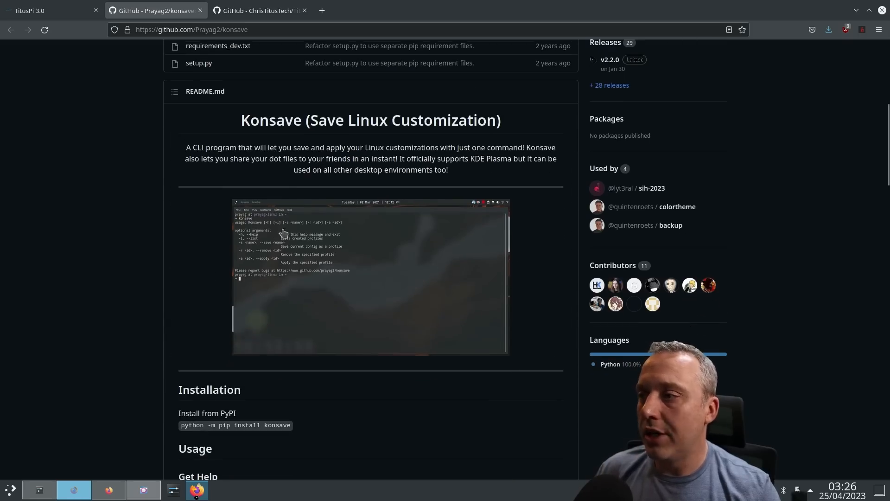
pyautogui.scroll(-3)
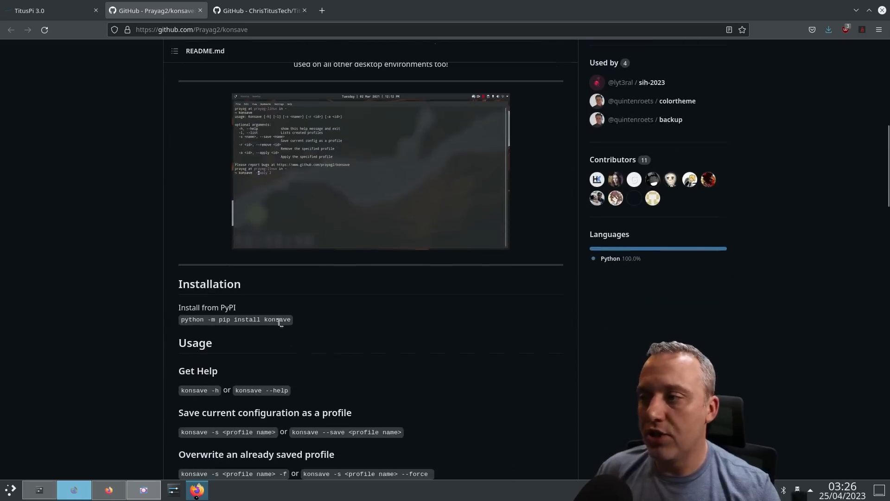
pyautogui.scroll(-3)
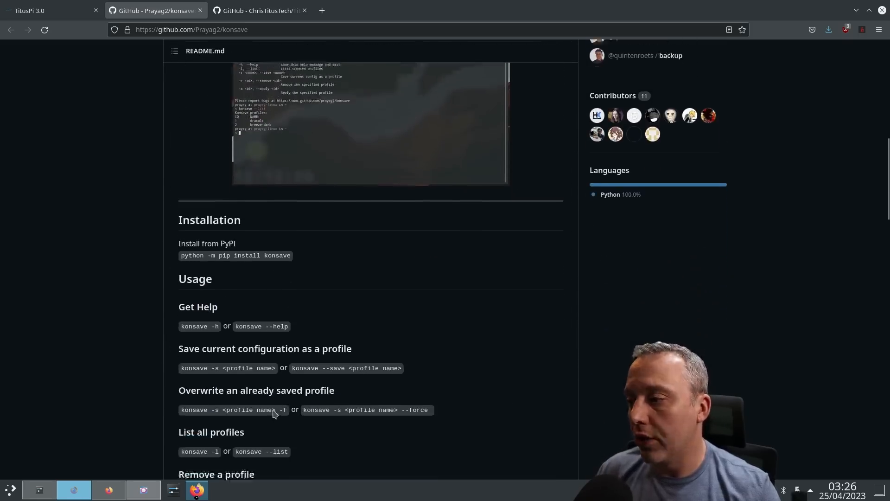
pyautogui.scroll(-3)
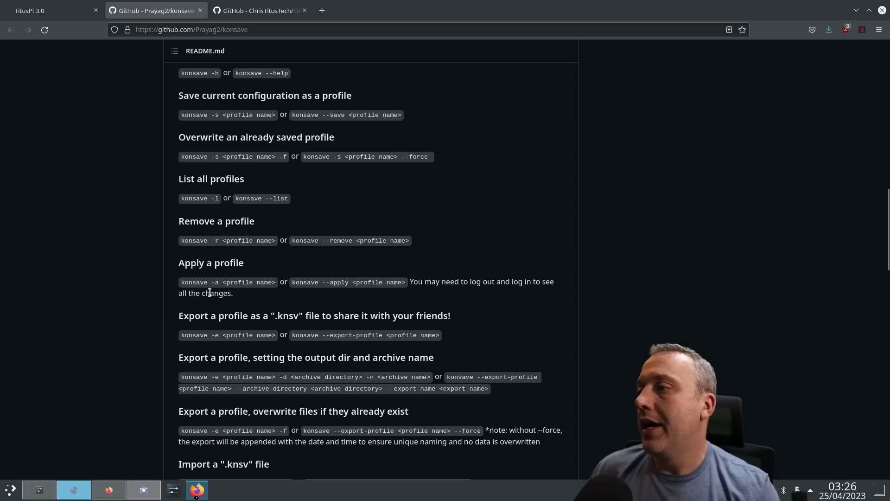
pyautogui.moveTo(238, 294)
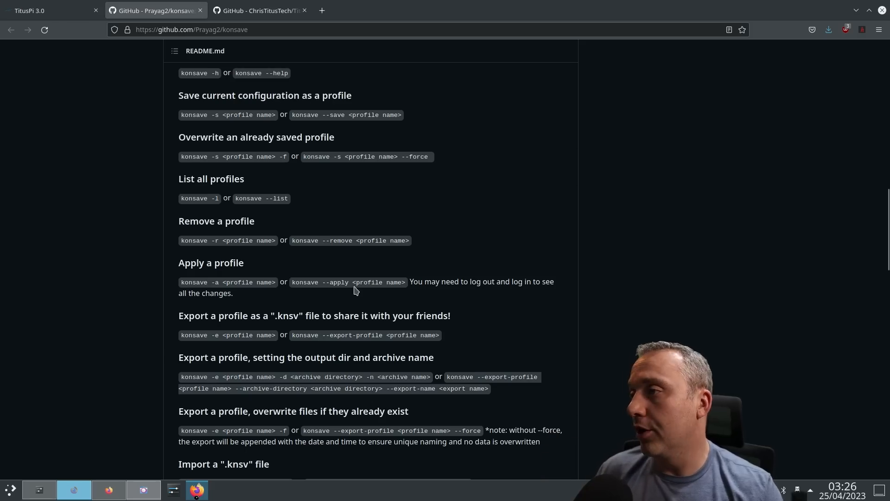
pyautogui.moveTo(401, 291)
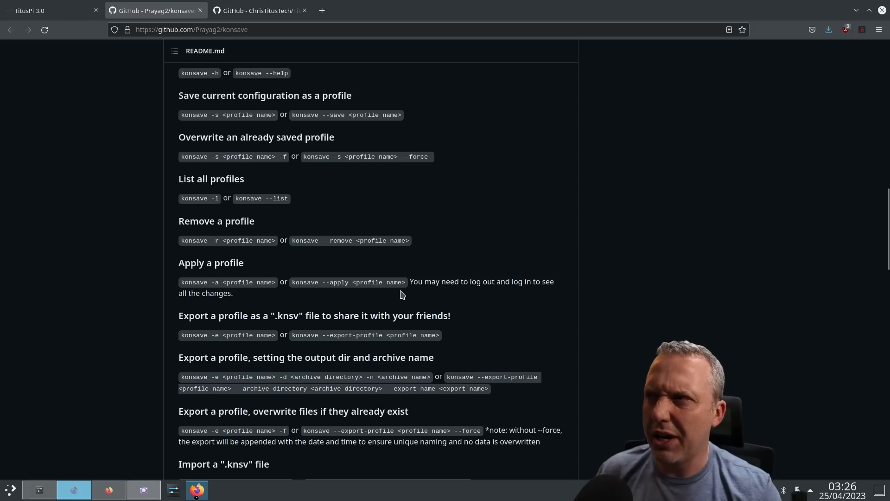
pyautogui.moveTo(391, 292)
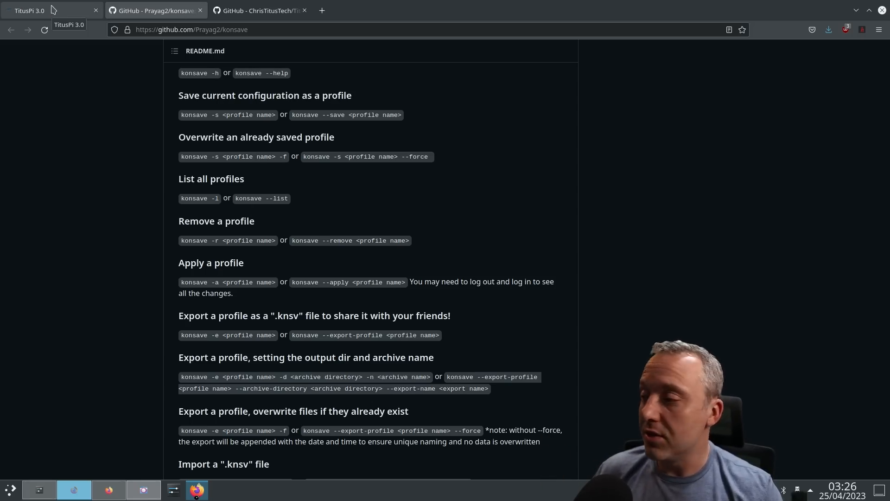
# Step: Return to the TitusPi 3.0 tab and read the boot config explanations down to RetroPie Addition
pyautogui.click(28, 10)
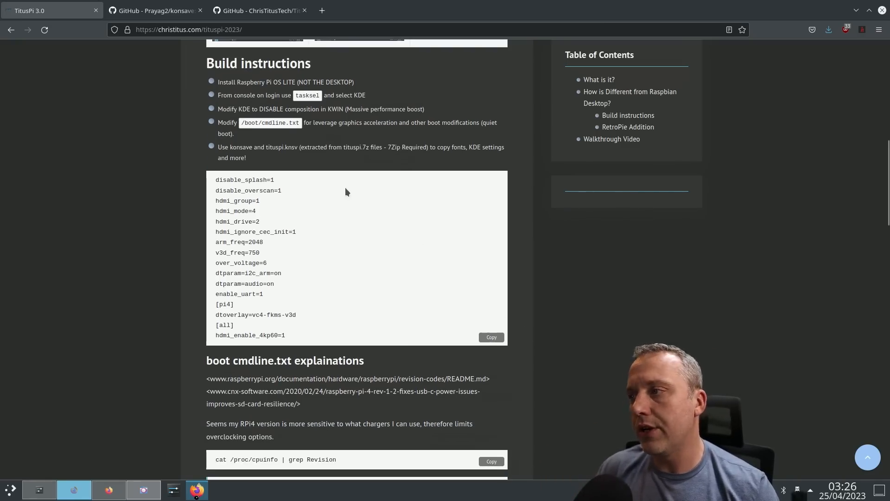
pyautogui.moveTo(324, 265)
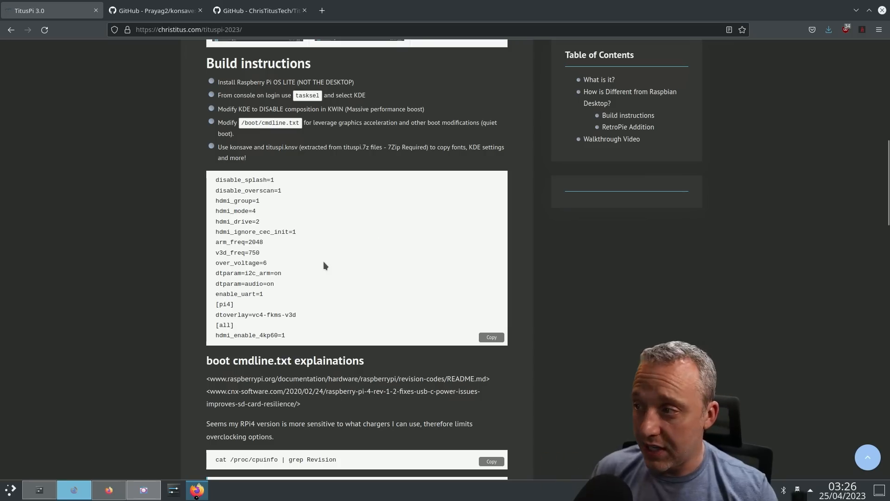
pyautogui.moveTo(386, 294)
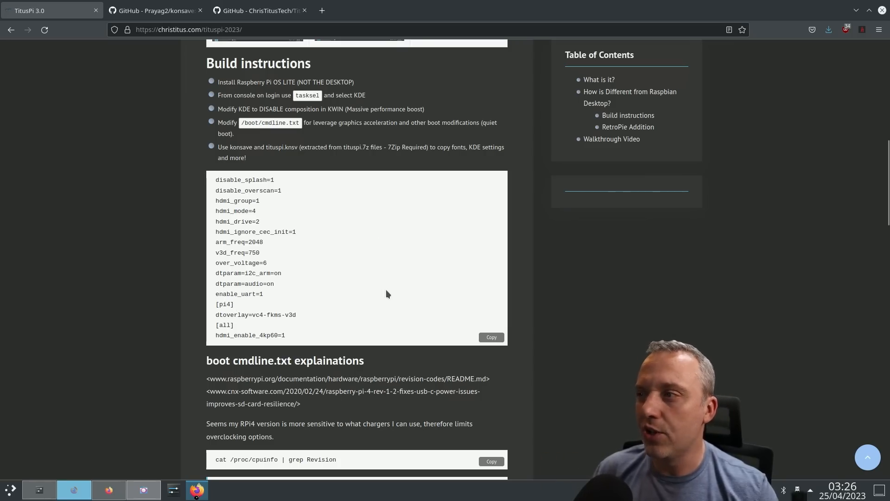
pyautogui.moveTo(342, 289)
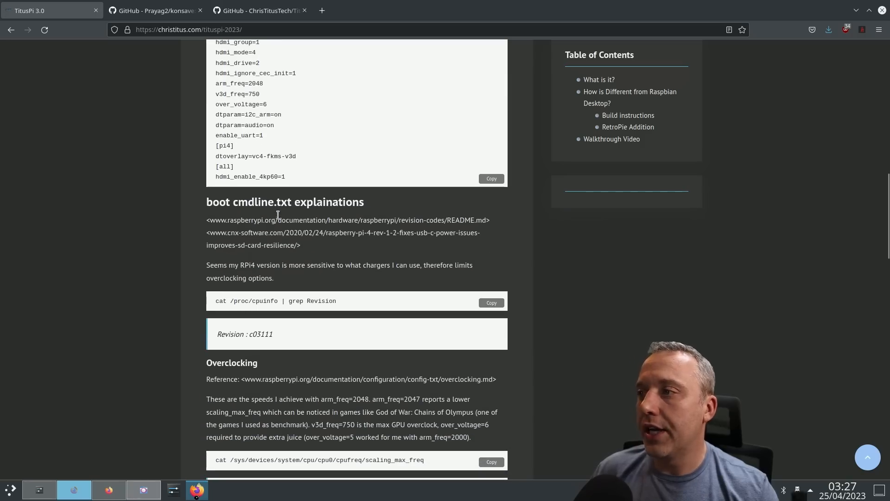
pyautogui.scroll(-3)
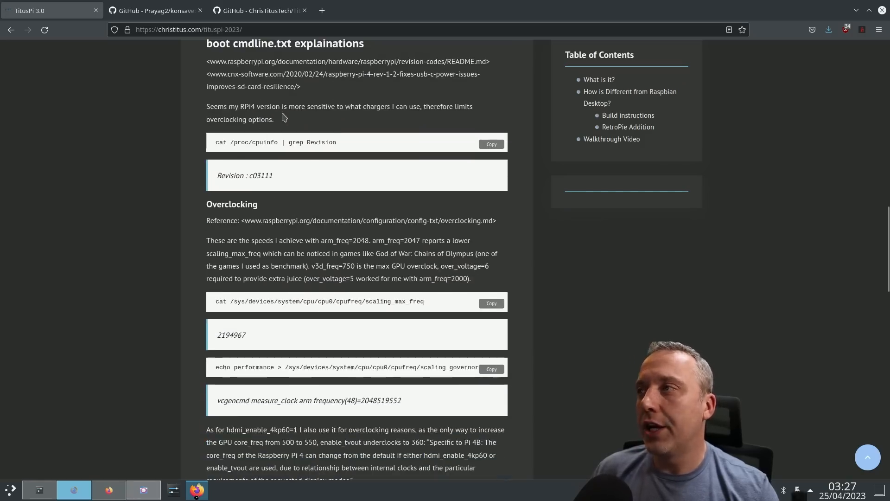
pyautogui.moveTo(263, 211)
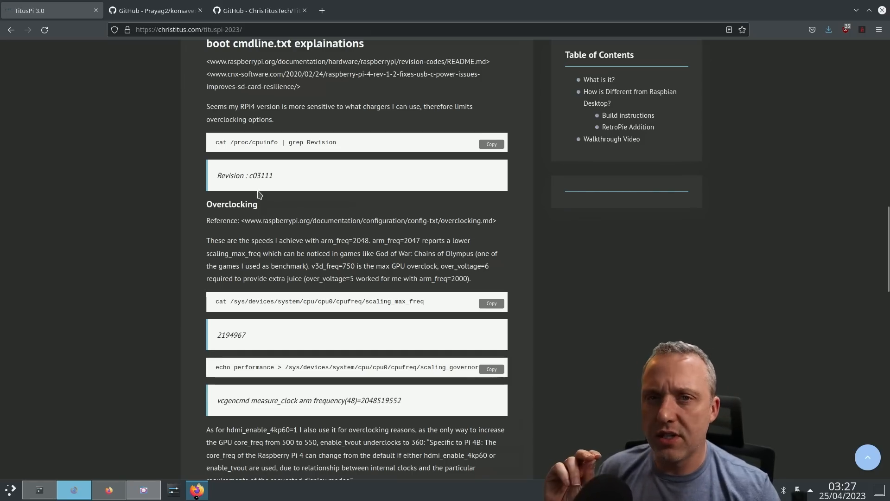
pyautogui.scroll(-3)
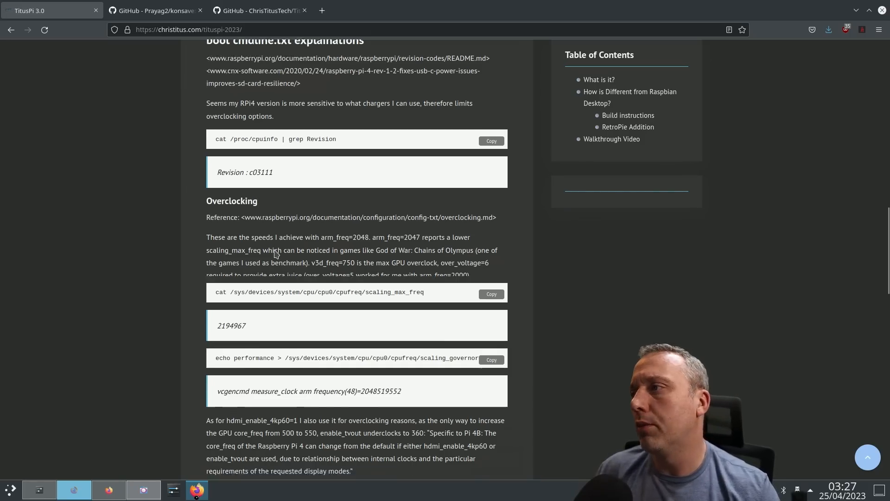
pyautogui.scroll(-3)
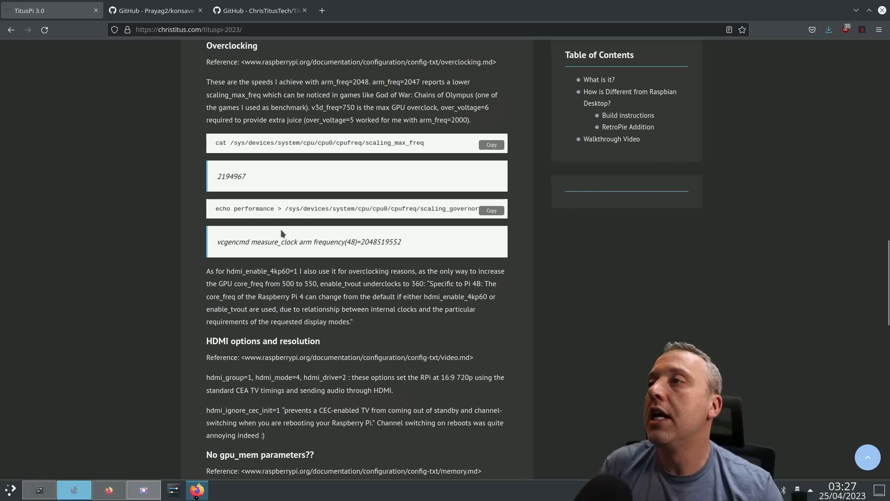
pyautogui.scroll(-3)
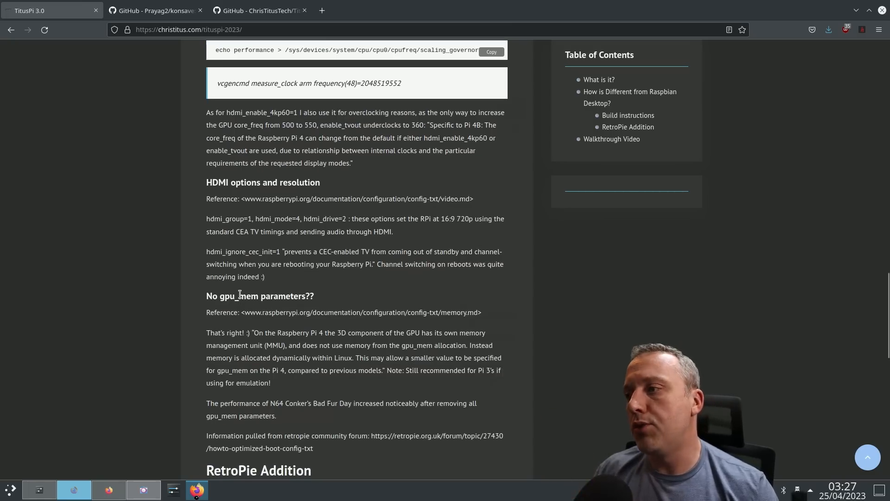
pyautogui.moveTo(260, 307)
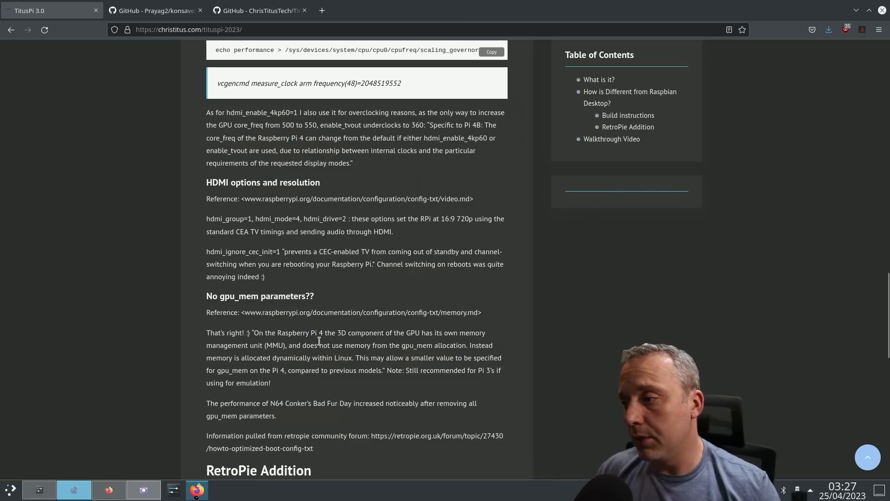
pyautogui.scroll(-3)
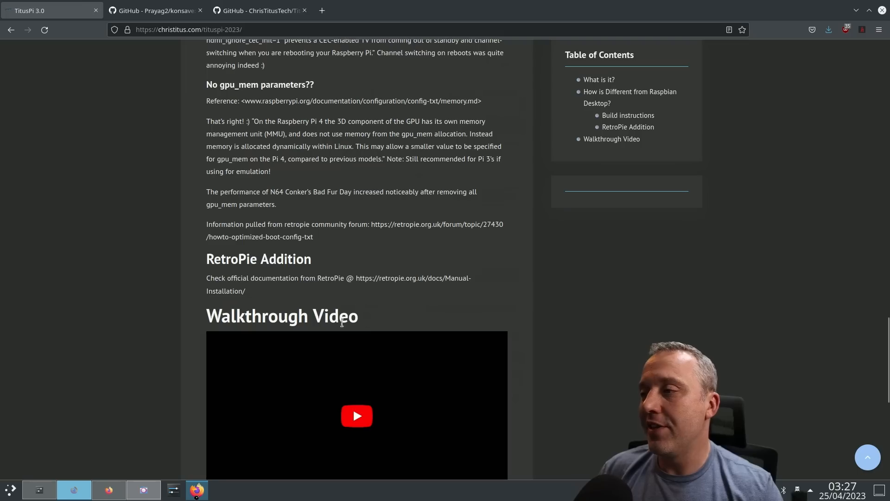
pyautogui.moveTo(442, 278)
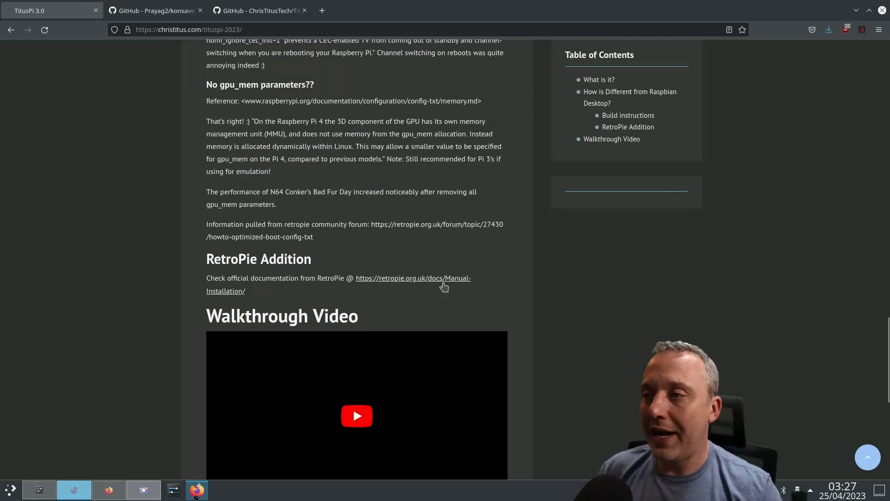
# Step: Open the RetroPie Manual-Installation docs, dismiss the launcher, then switch to the TitusPi GitHub README
pyautogui.click(413, 278)
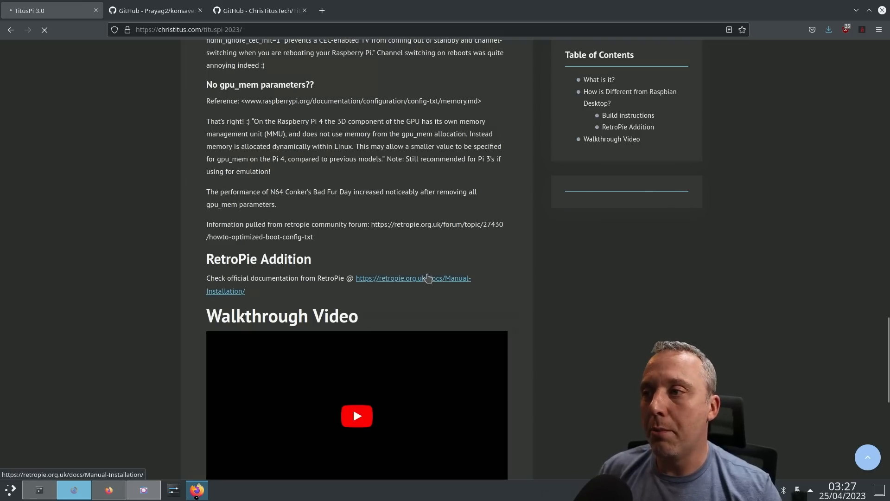
pyautogui.click(391, 278)
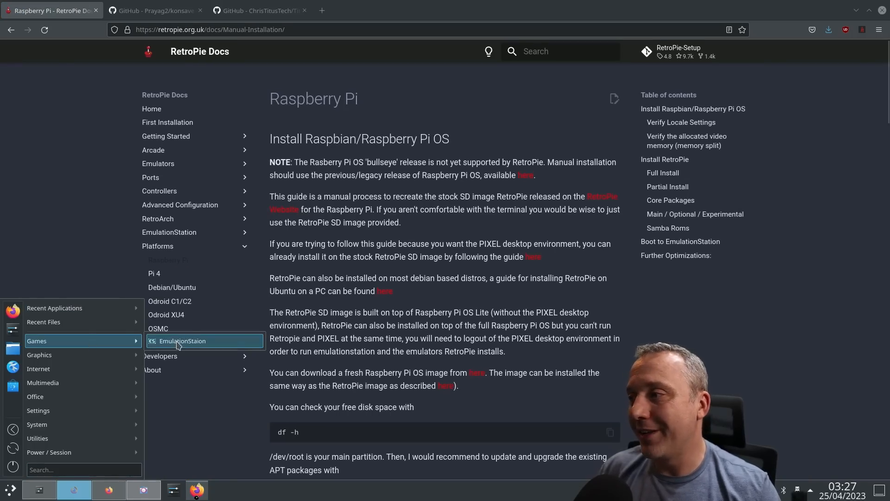
pyautogui.click(182, 341)
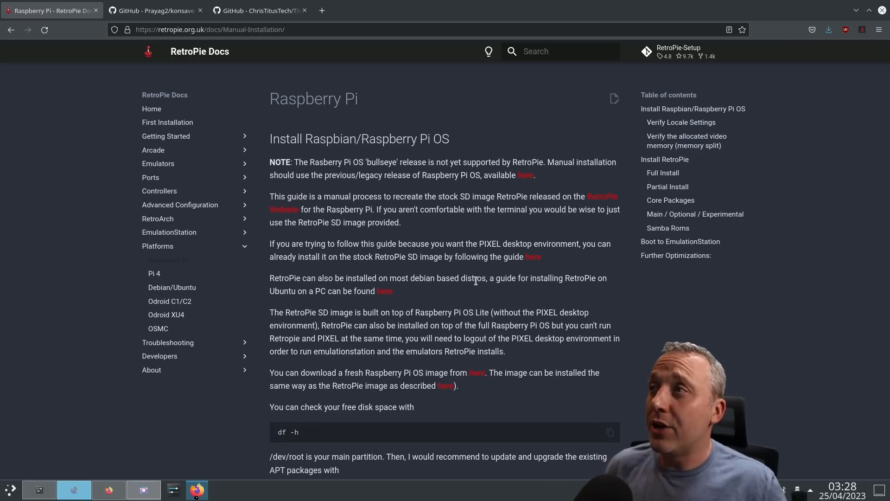
pyautogui.click(260, 11)
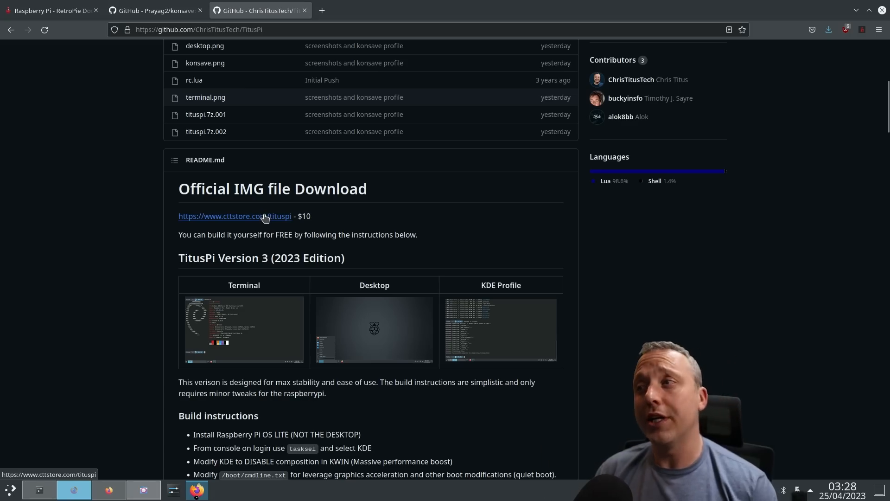
pyautogui.moveTo(314, 221)
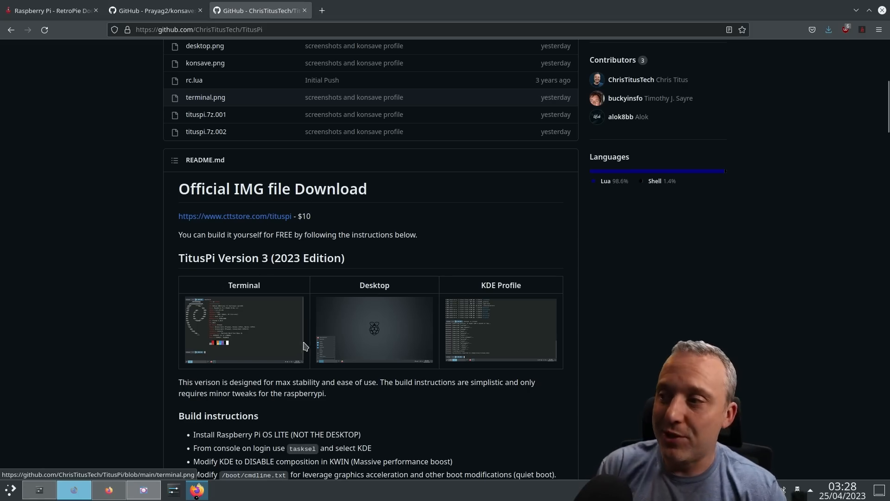
pyautogui.scroll(-3)
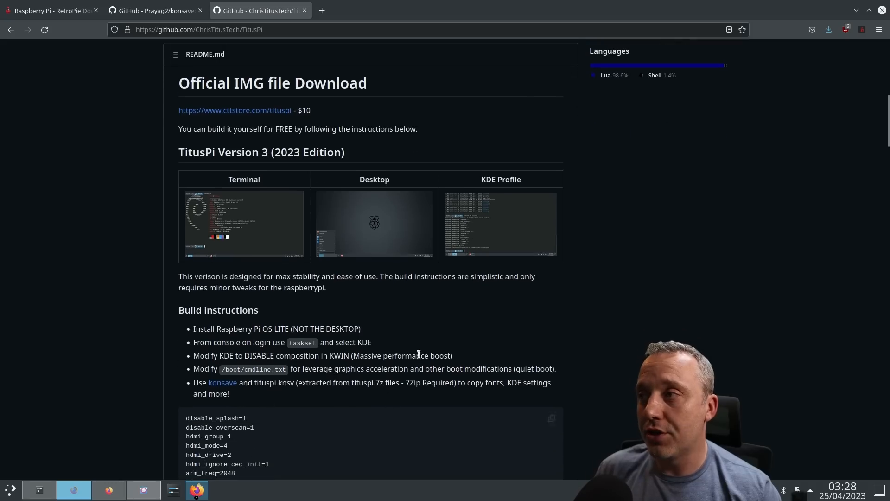
pyautogui.scroll(-3)
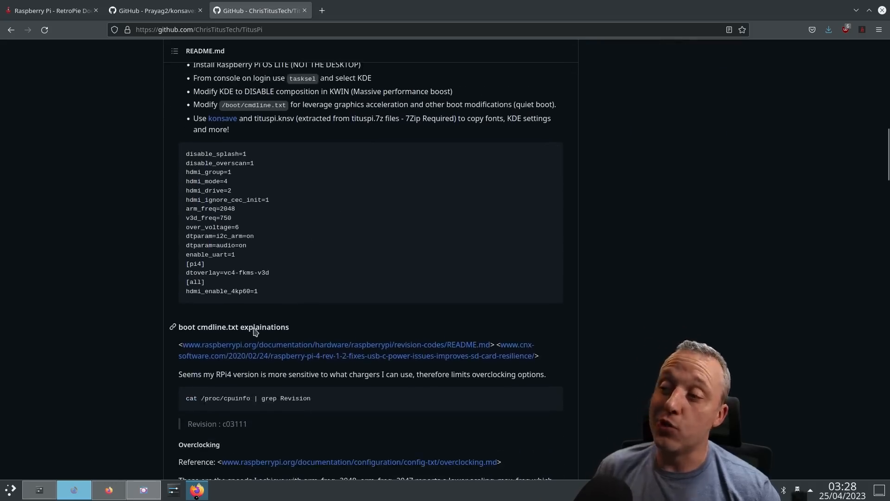
pyautogui.scroll(-3)
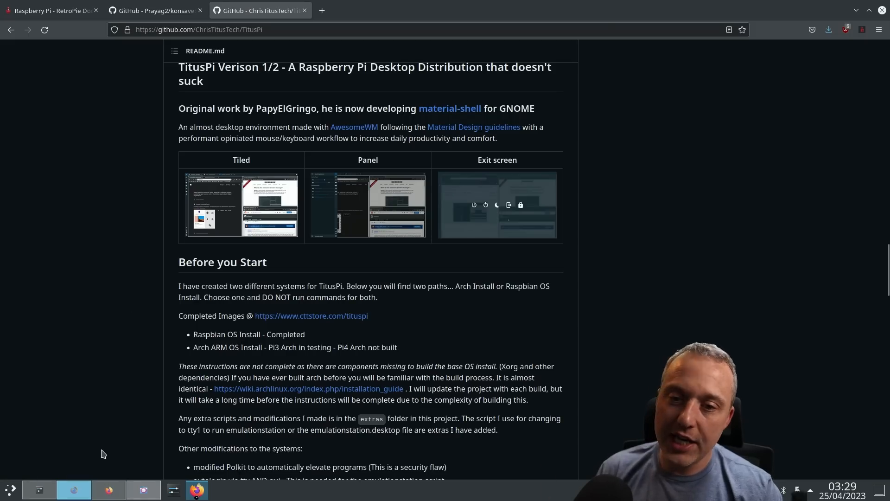
pyautogui.moveTo(311, 476)
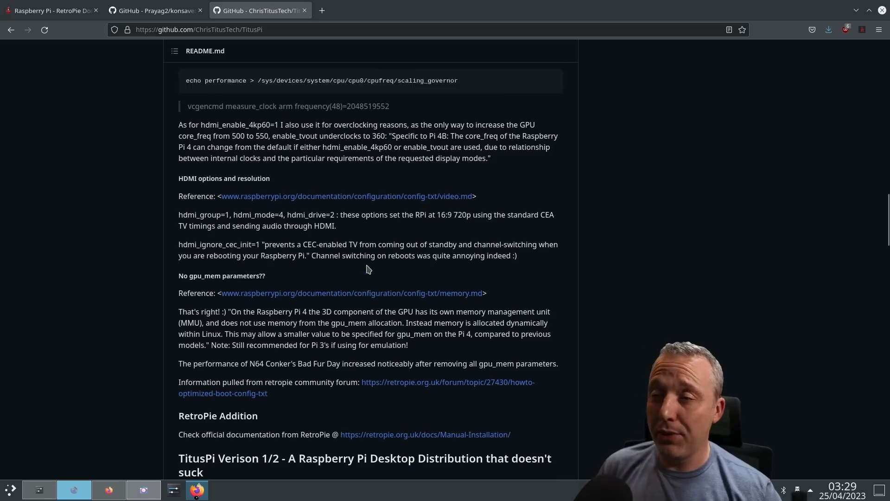
pyautogui.scroll(3)
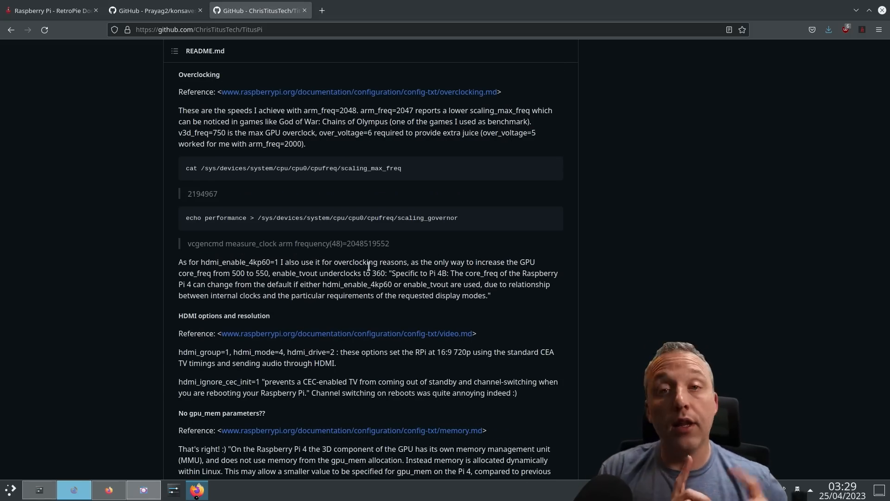